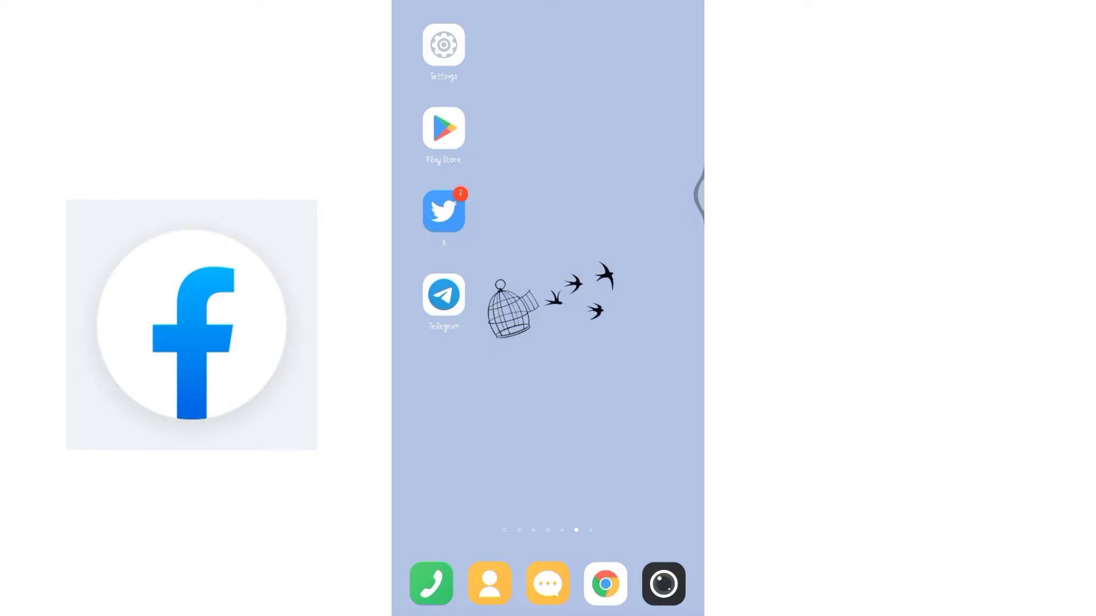
Step: Launch the Google Play Store from the Android home screen
{"action": "left_click", "coordinate": [443, 130]}
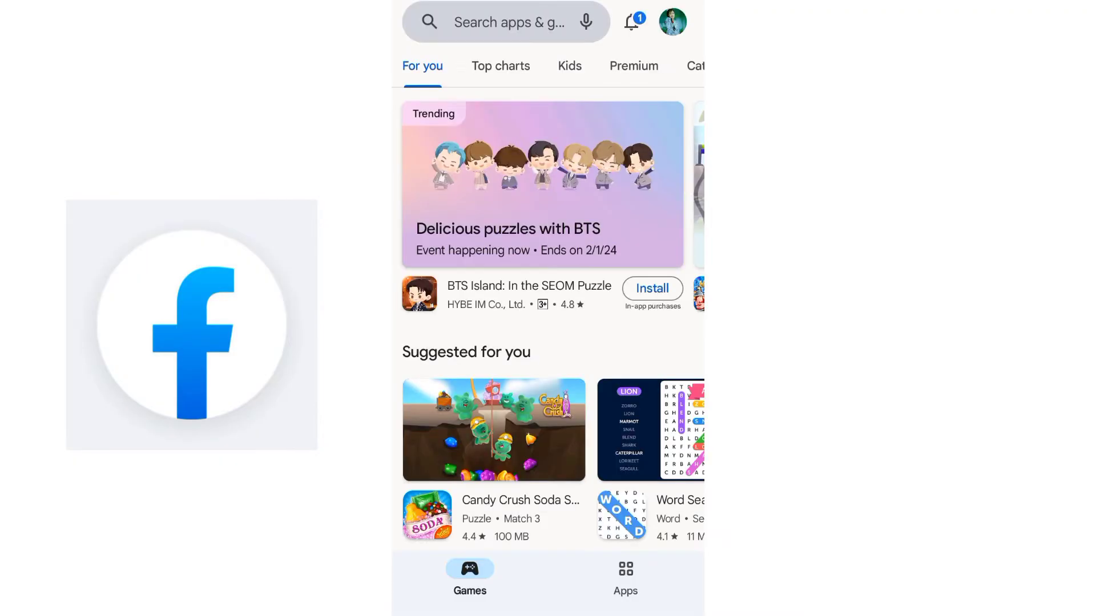
Step: Search the Play Store for 'face' and pick the 'facebook lite' suggestion
{"action": "type", "text": "face"}
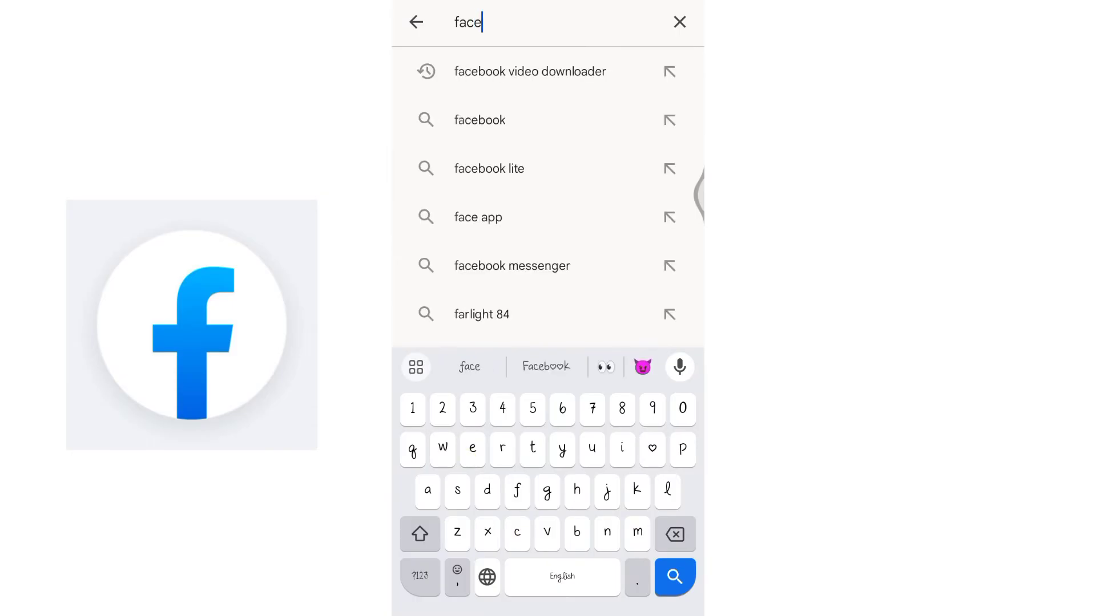
{"action": "left_click", "coordinate": [489, 169]}
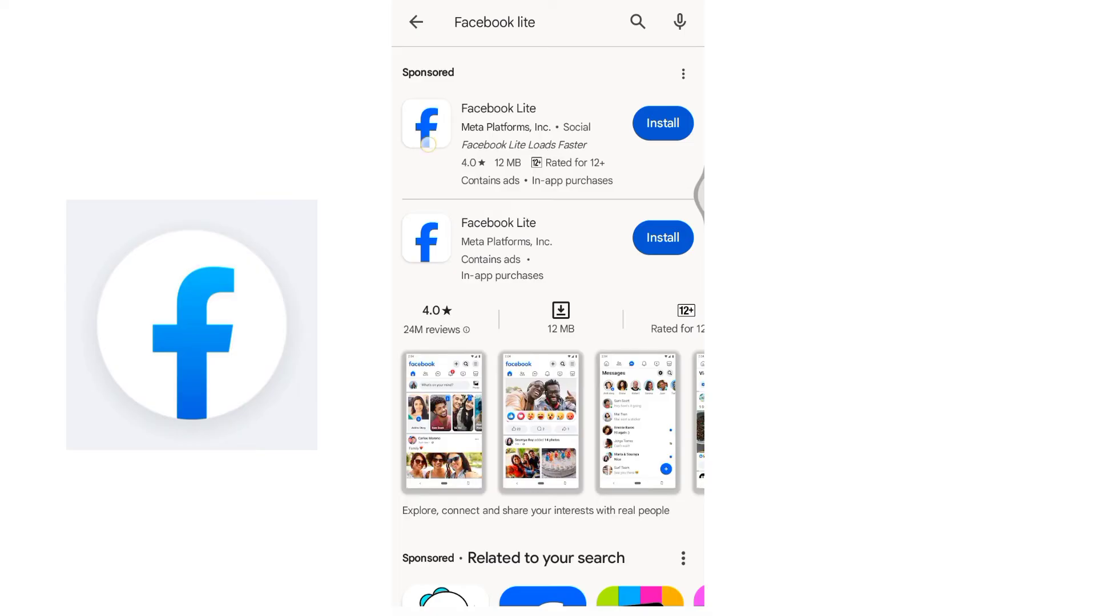
Step: Install Facebook Lite from its Play Store listing and open it
{"action": "left_click", "coordinate": [661, 124]}
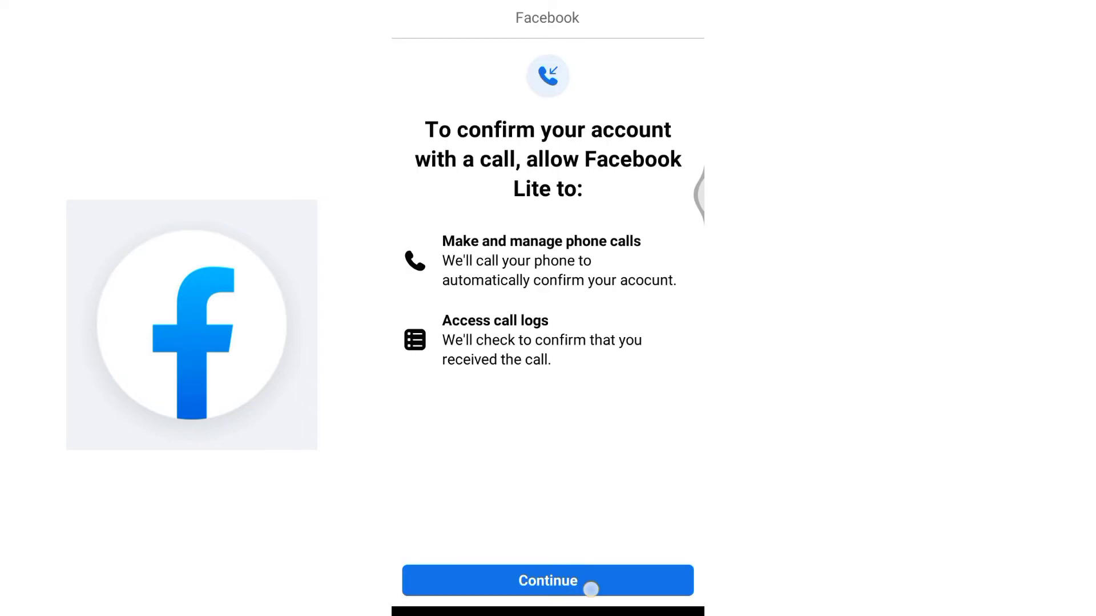
Step: Allow account confirmation by phone call and select the new password field
{"action": "left_click", "coordinate": [547, 581]}
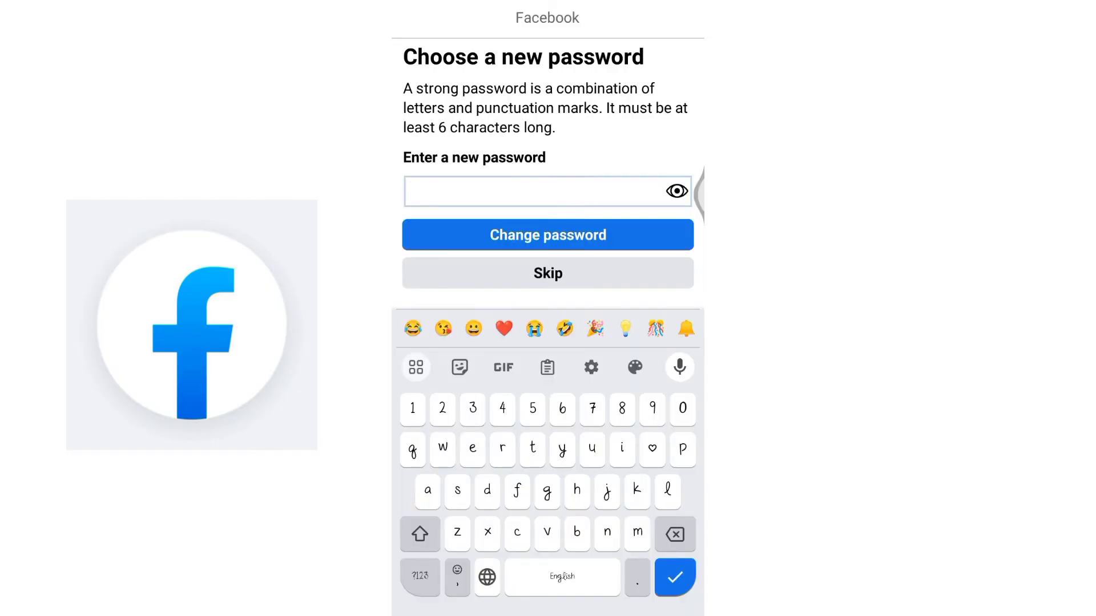
{"action": "left_click", "coordinate": [531, 192]}
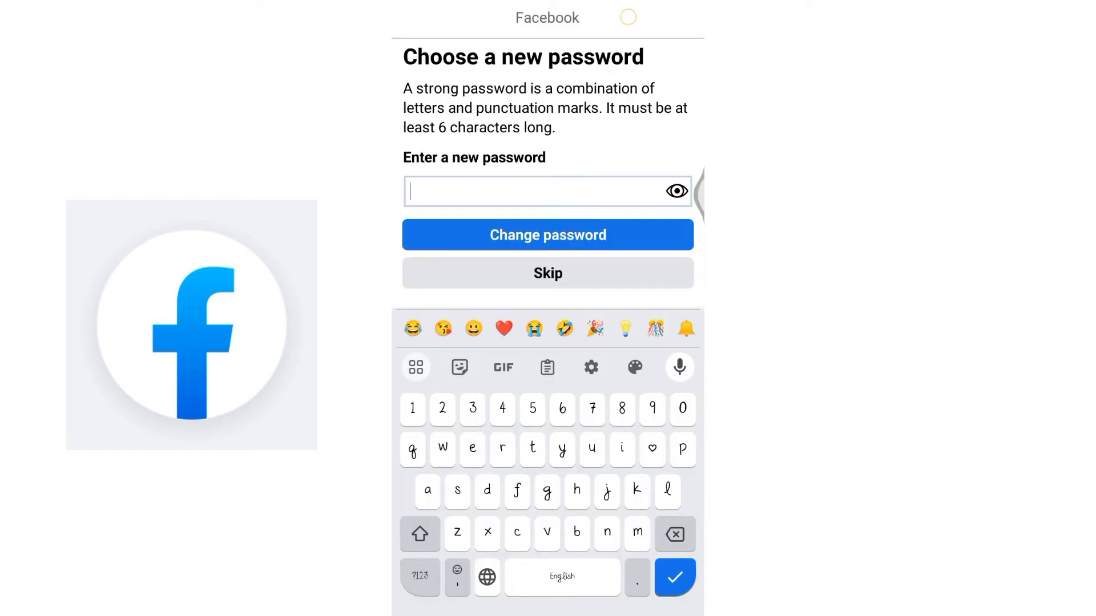